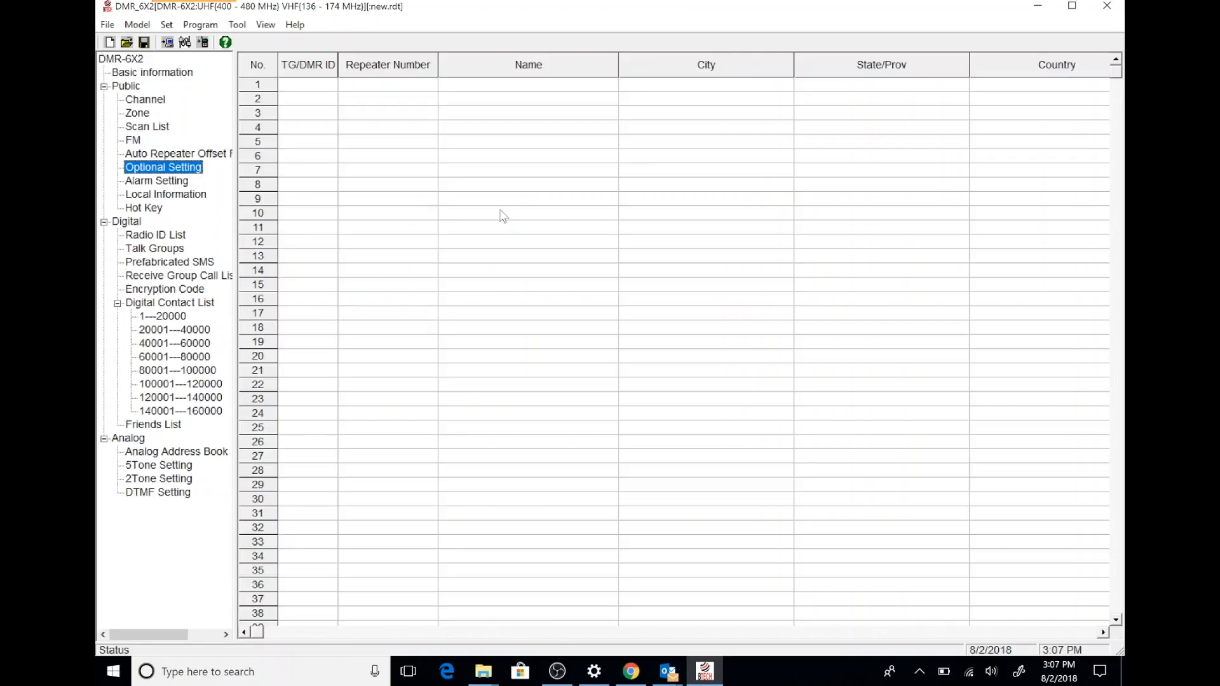
{"action": "mouse_move", "coordinate": [166, 24]}
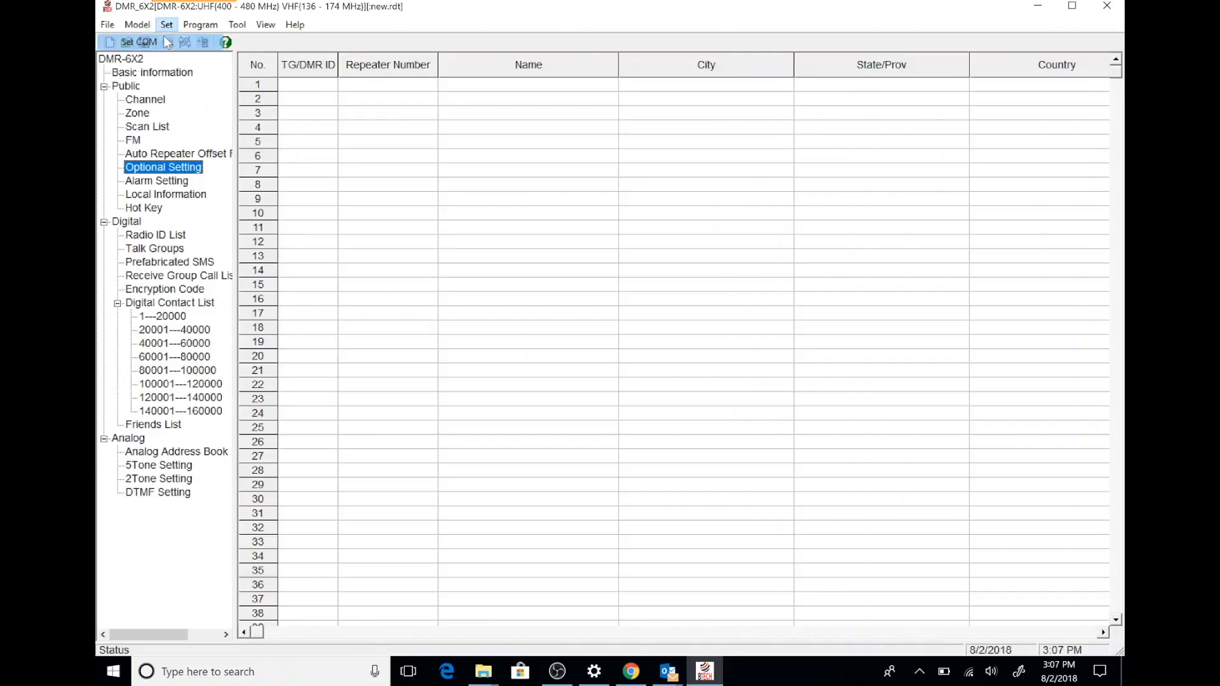
Step: Set Time Display to Off on the Optional Setting Display tab and confirm
{"action": "left_click", "coordinate": [135, 42]}
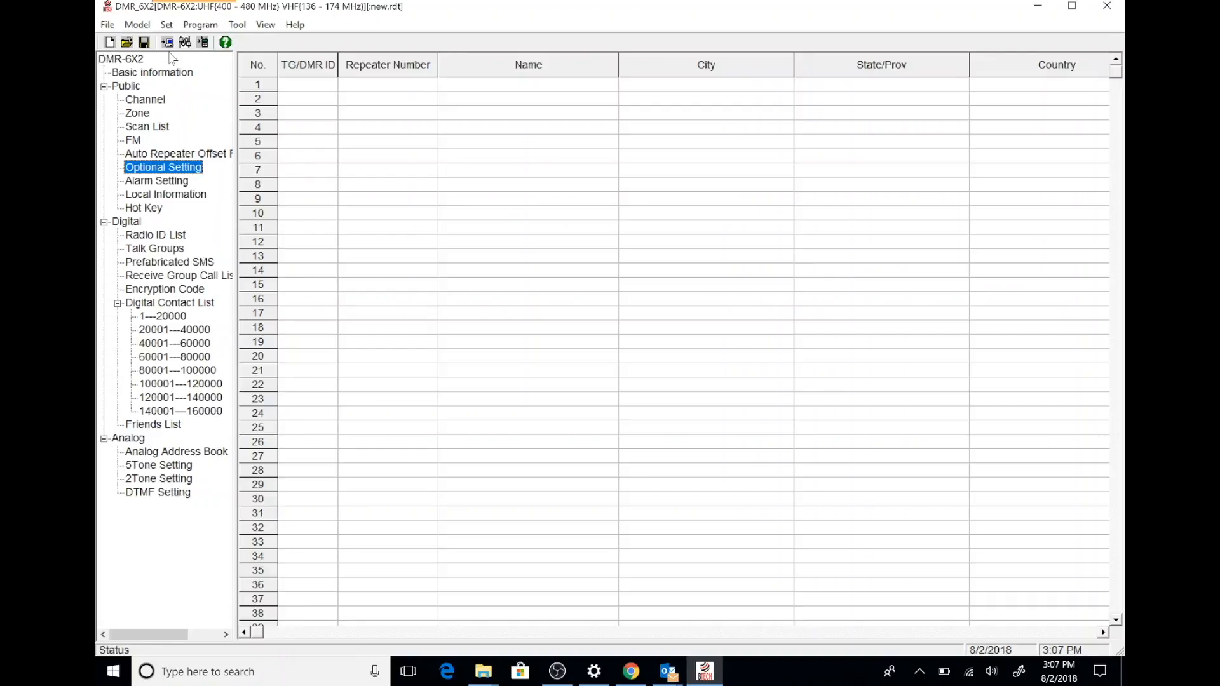
{"action": "double_click", "coordinate": [163, 166]}
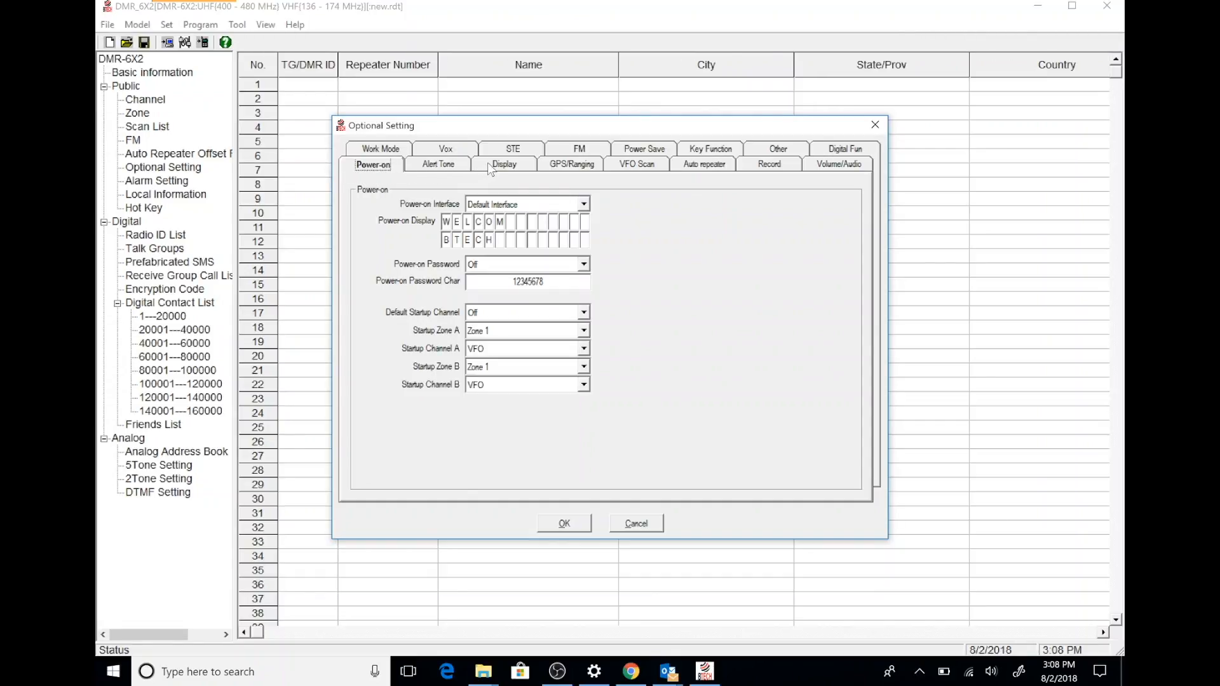
{"action": "left_click", "coordinate": [503, 164]}
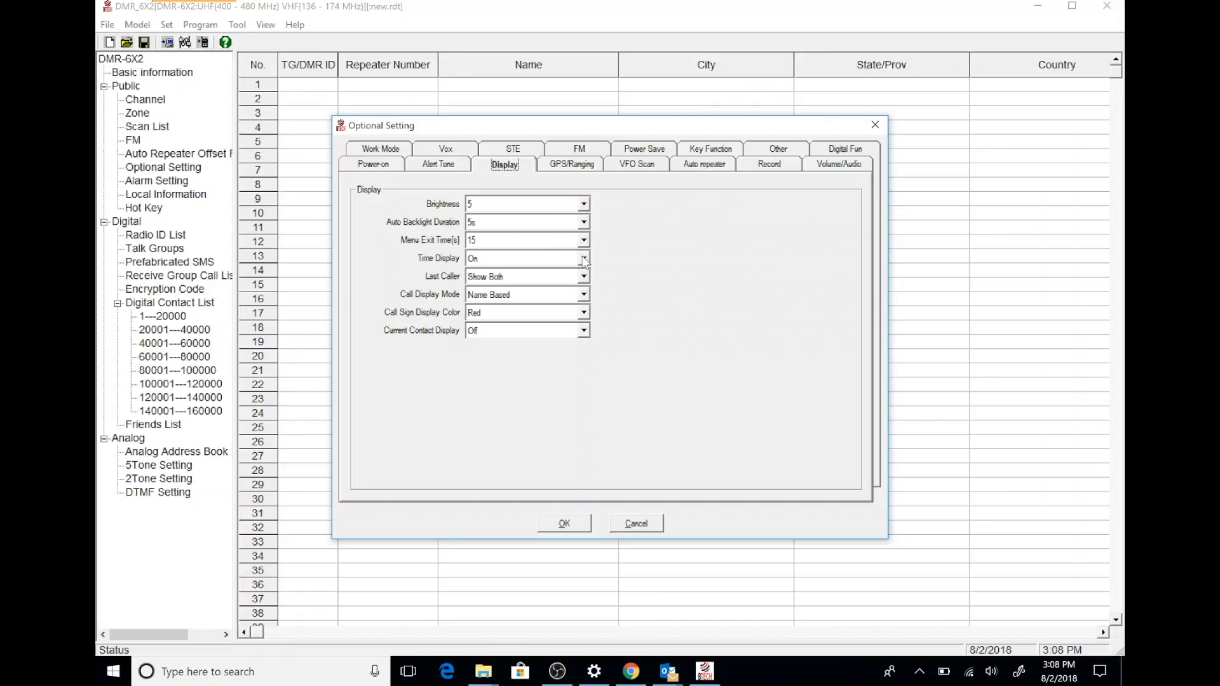
{"action": "left_click", "coordinate": [583, 276]}
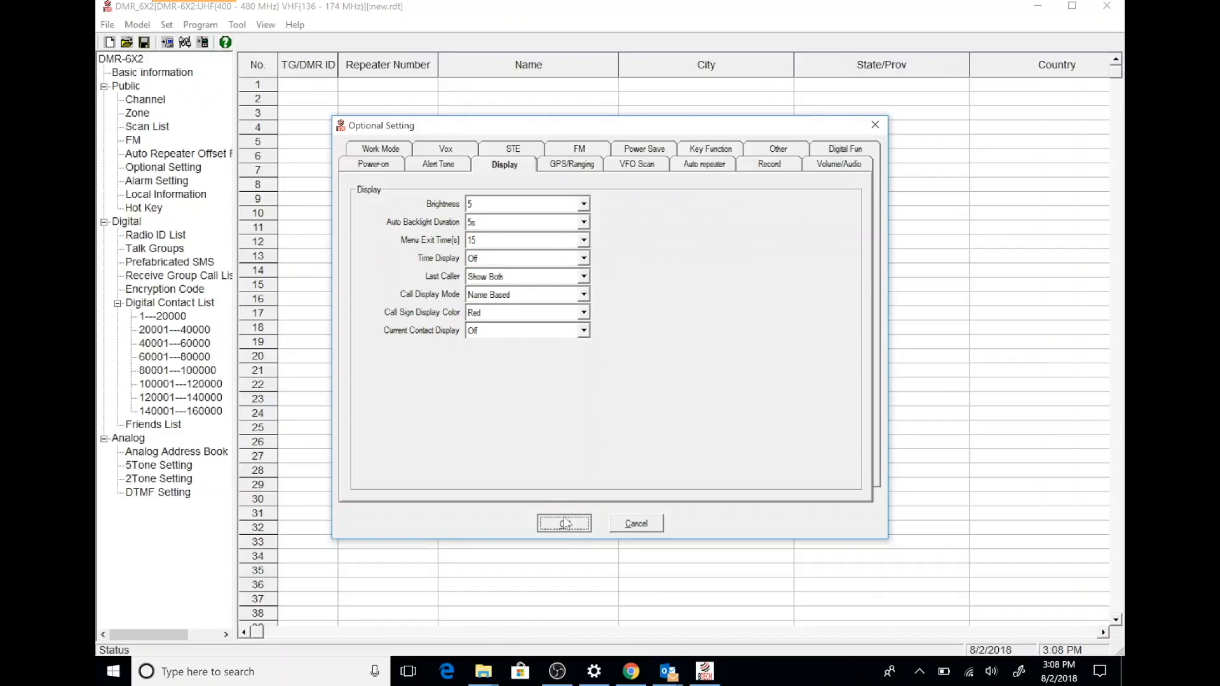
{"action": "left_click", "coordinate": [564, 523]}
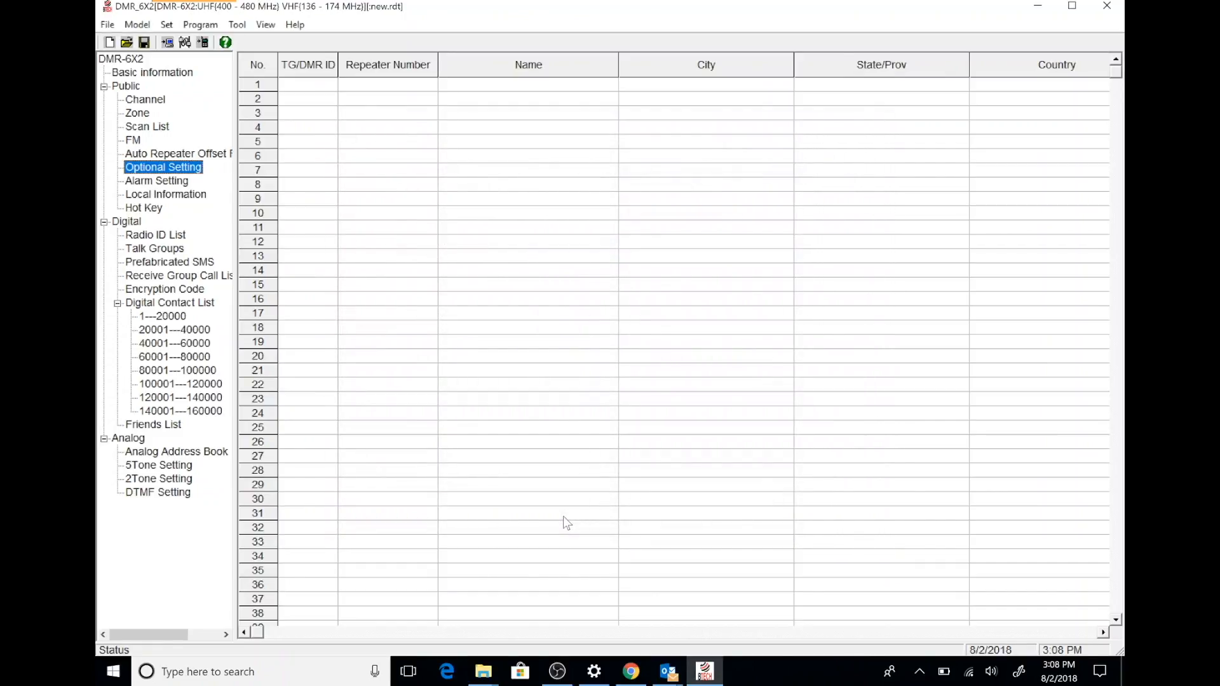
Step: Write the digital contact list and other data to the radio, confirming both prompts
{"action": "left_click", "coordinate": [200, 24]}
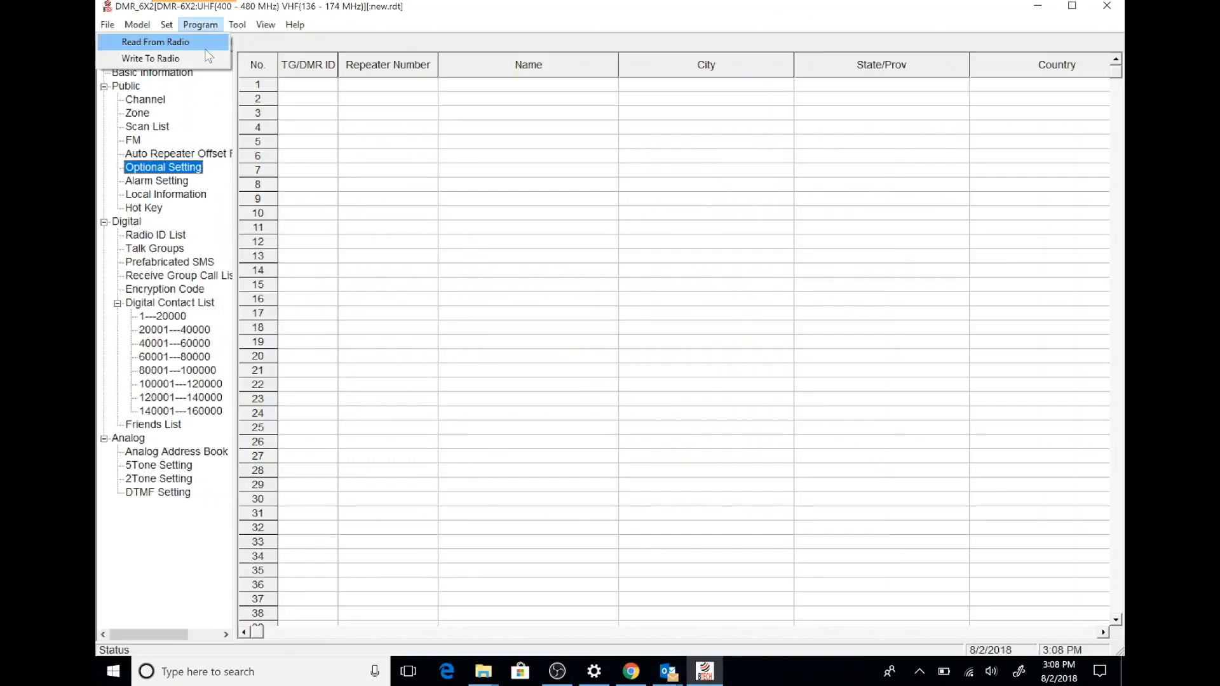
{"action": "left_click", "coordinate": [150, 58]}
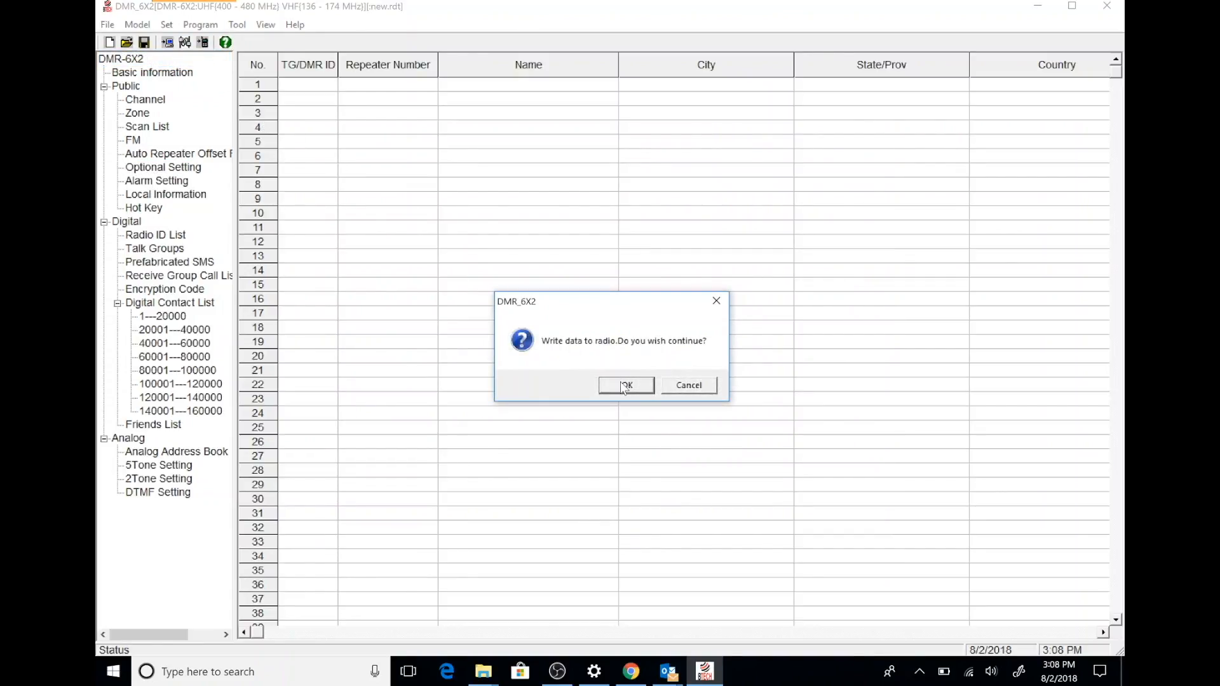
{"action": "left_click", "coordinate": [626, 386]}
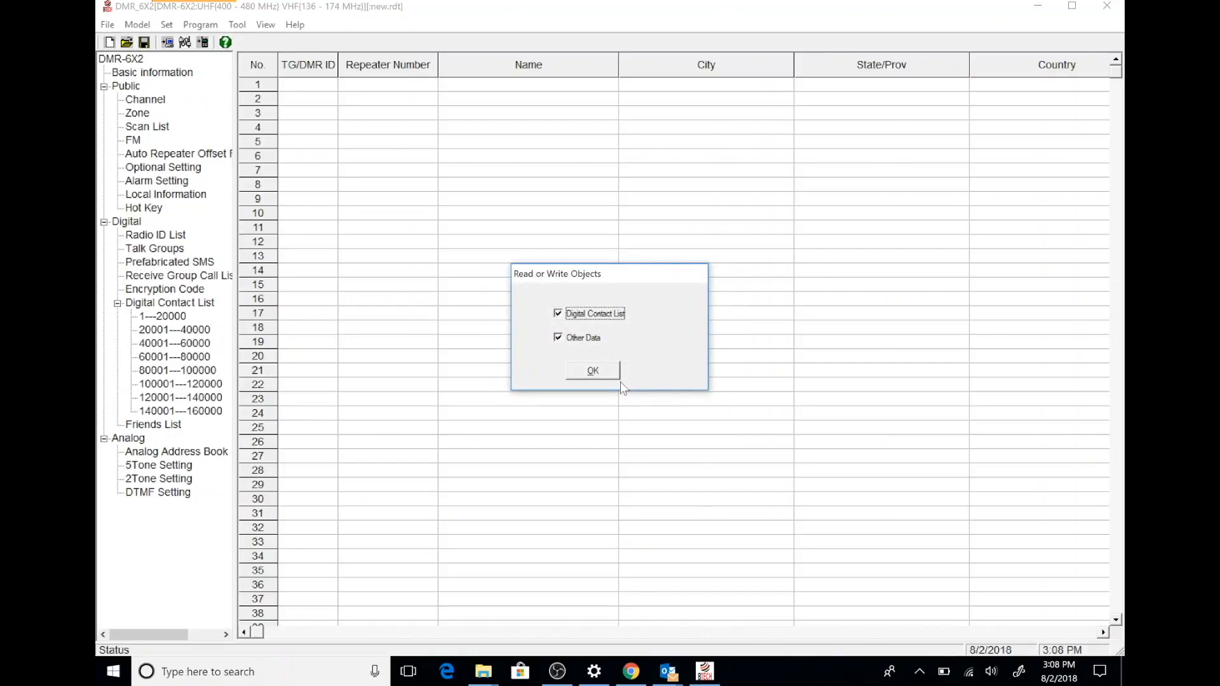
{"action": "left_click", "coordinate": [591, 370]}
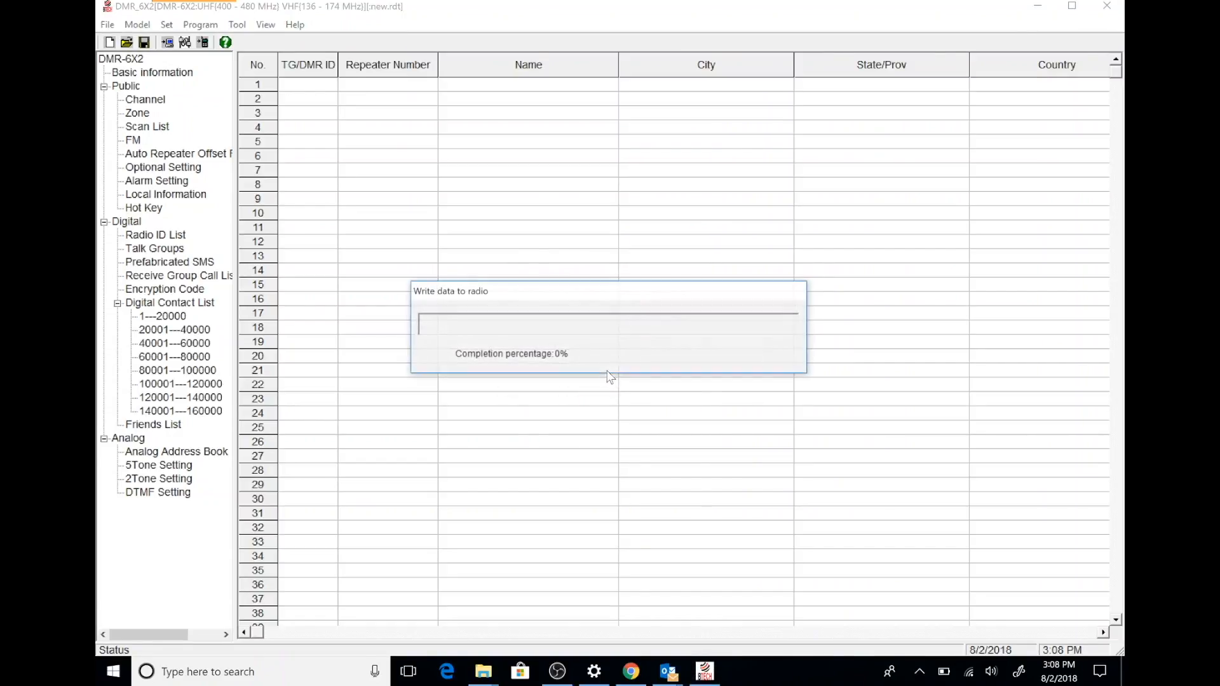